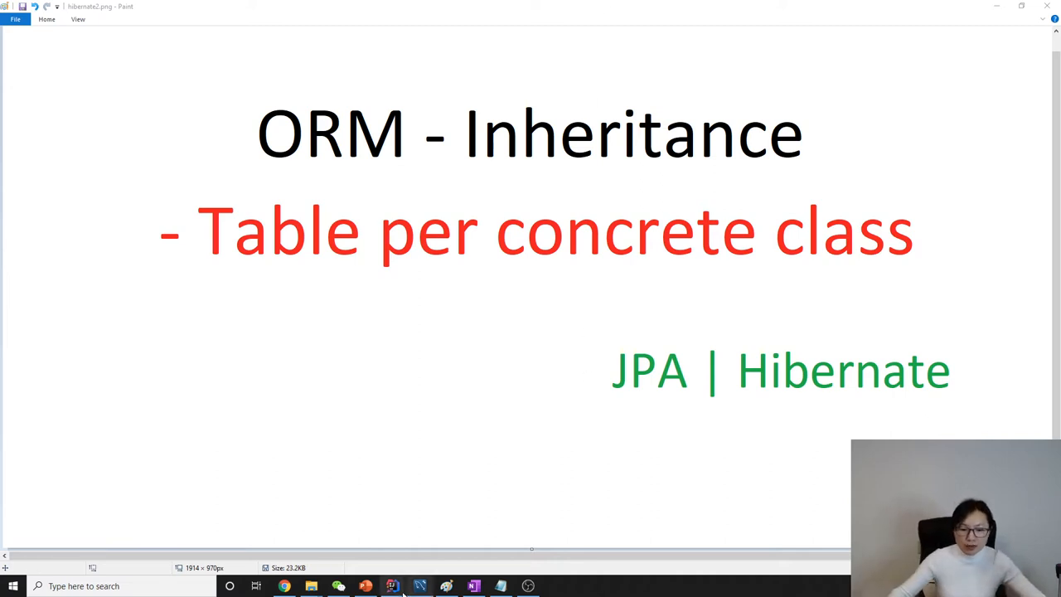
- Switch from the Paint slide to the IntelliJ project with the Account entity
{"action": "left_click", "coordinate": [390, 588]}
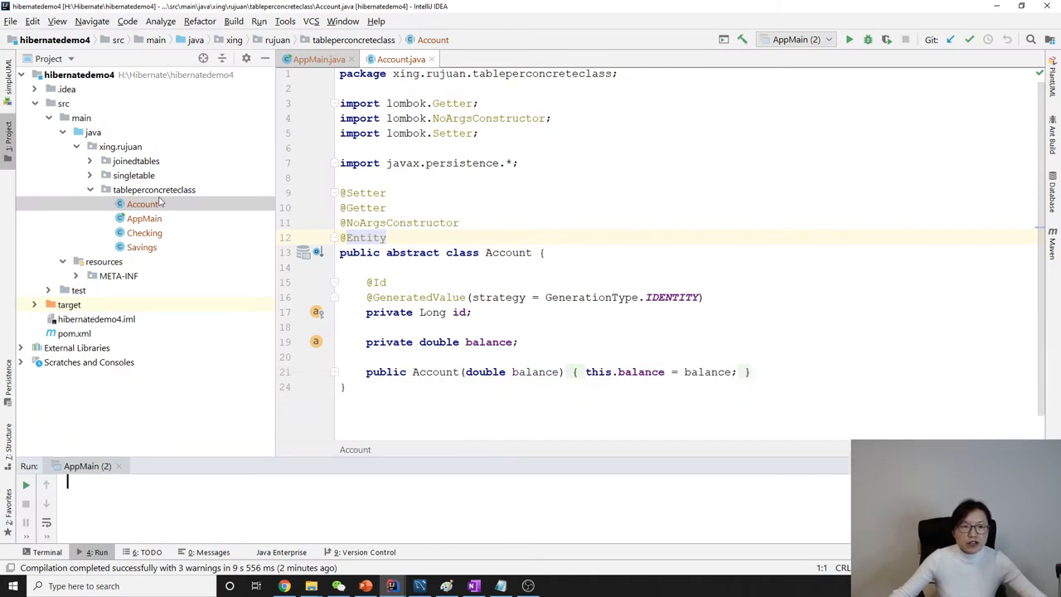
- Review the abstract Account entity in the tableperconcreteclass package and bring up its subclasses
{"action": "left_click", "coordinate": [154, 189]}
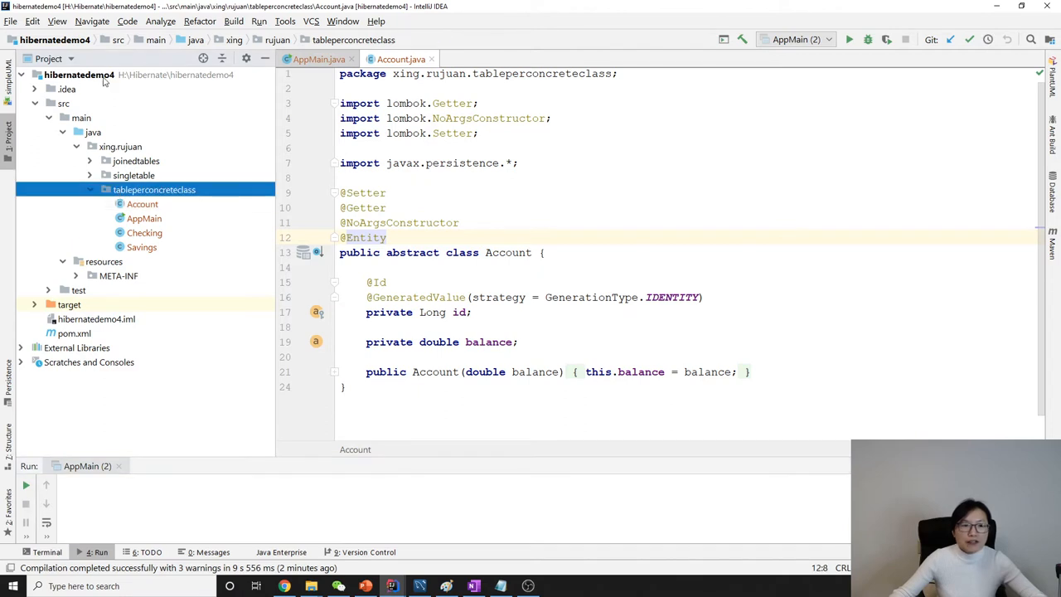
{"action": "mouse_move", "coordinate": [140, 120]}
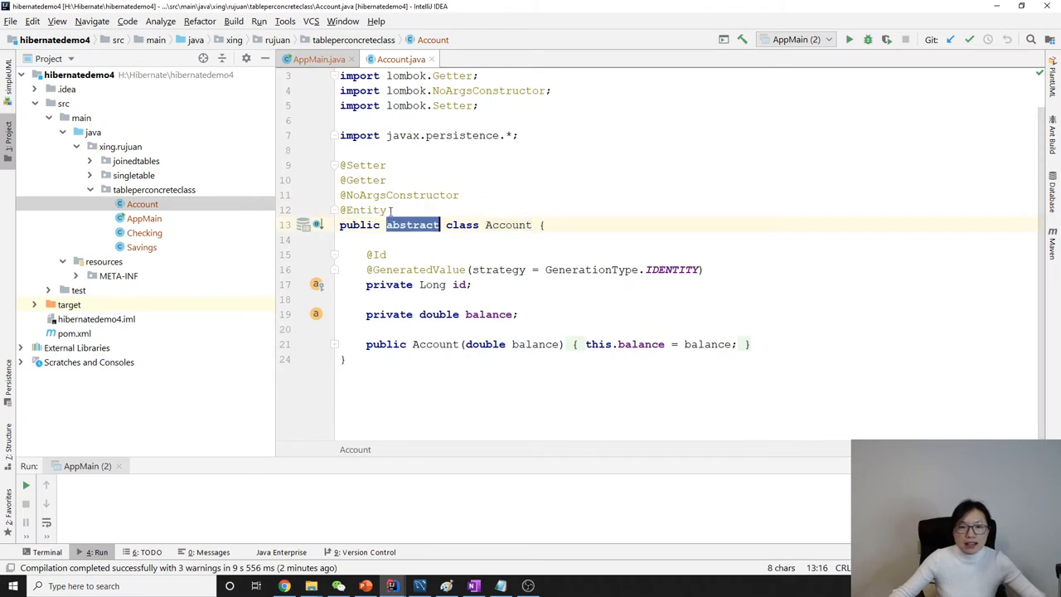
{"action": "left_click_drag", "start_coordinate": [340, 165], "coordinate": [393, 210]}
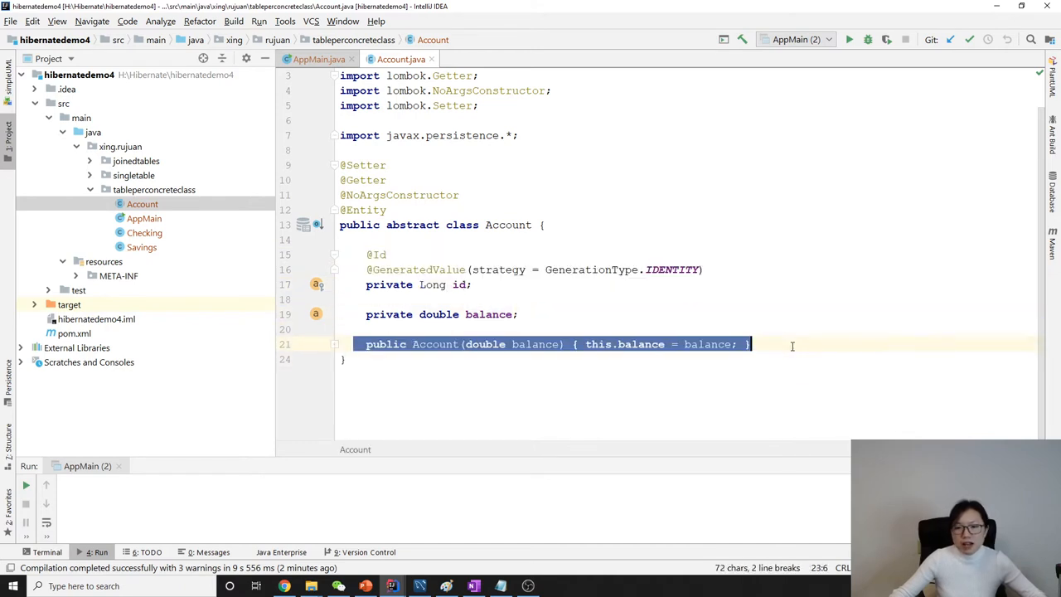
{"action": "left_click", "coordinate": [145, 232]}
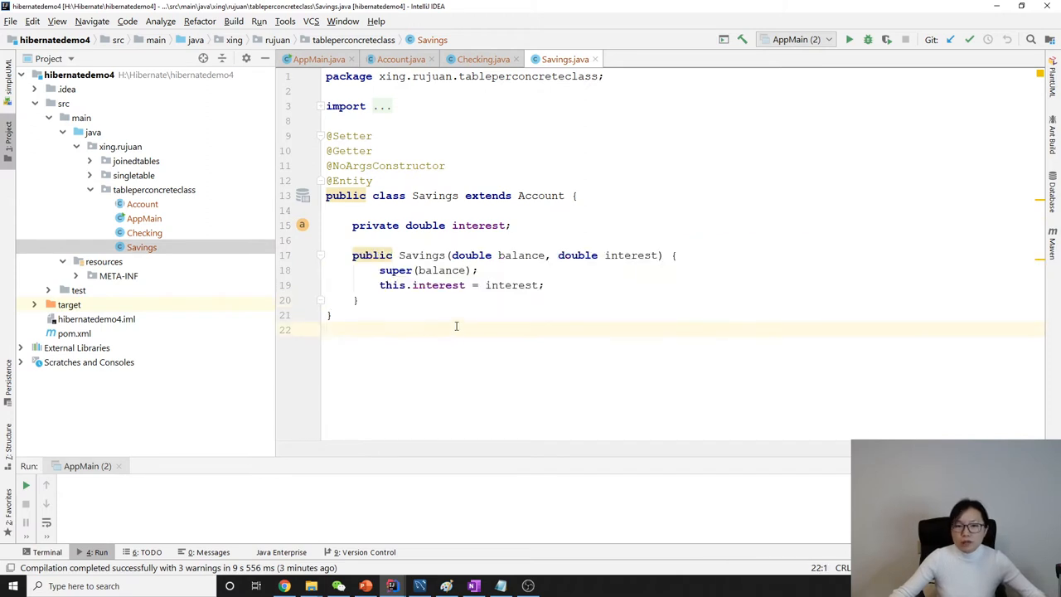
{"action": "mouse_move", "coordinate": [452, 310]}
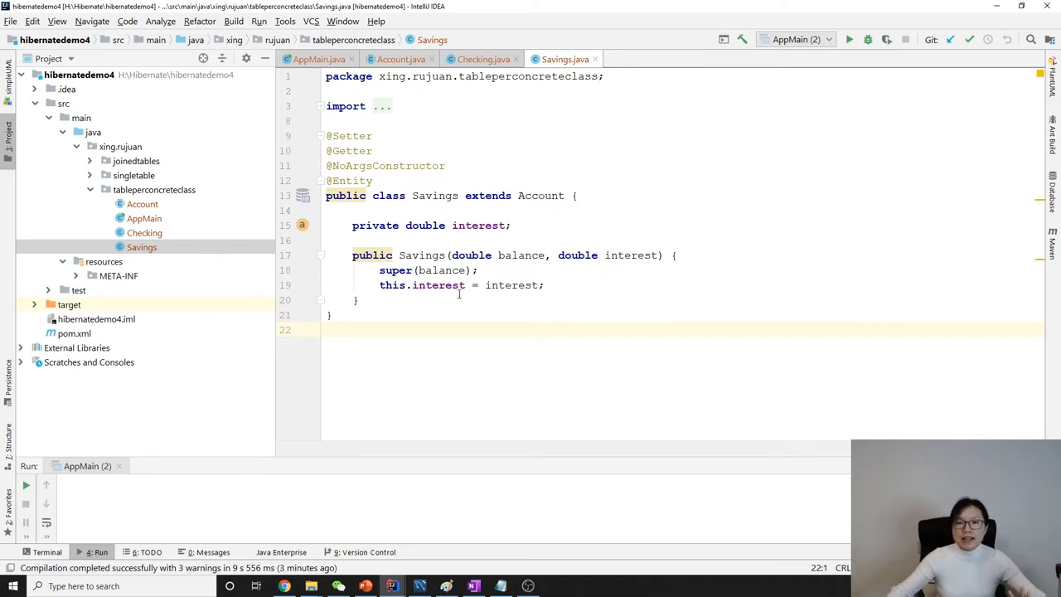
- Examine the Savings and Checking subclasses, then return to the Account base class
{"action": "left_click", "coordinate": [424, 195]}
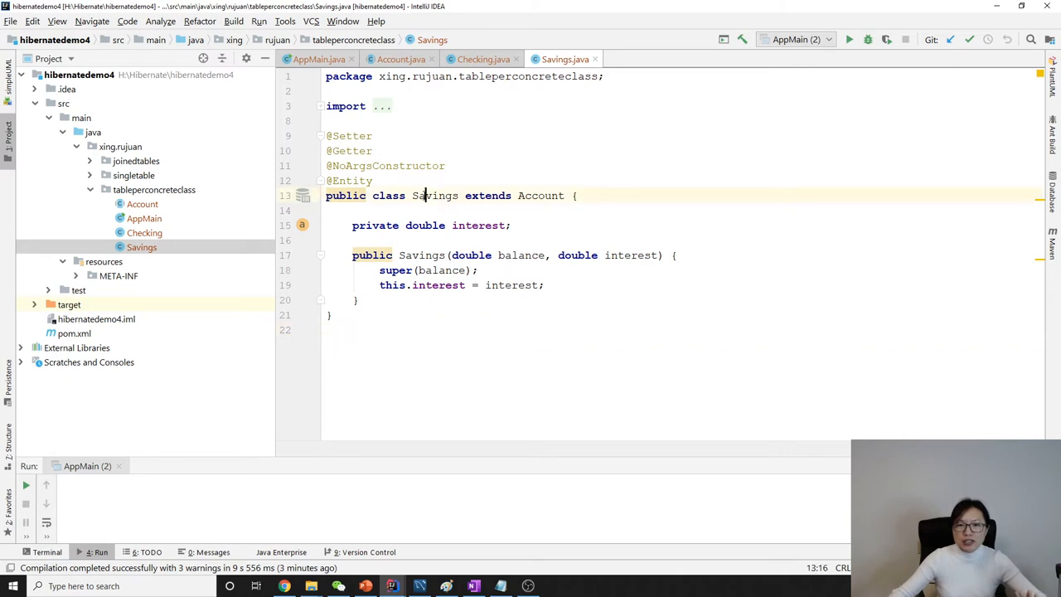
{"action": "left_click", "coordinate": [479, 58]}
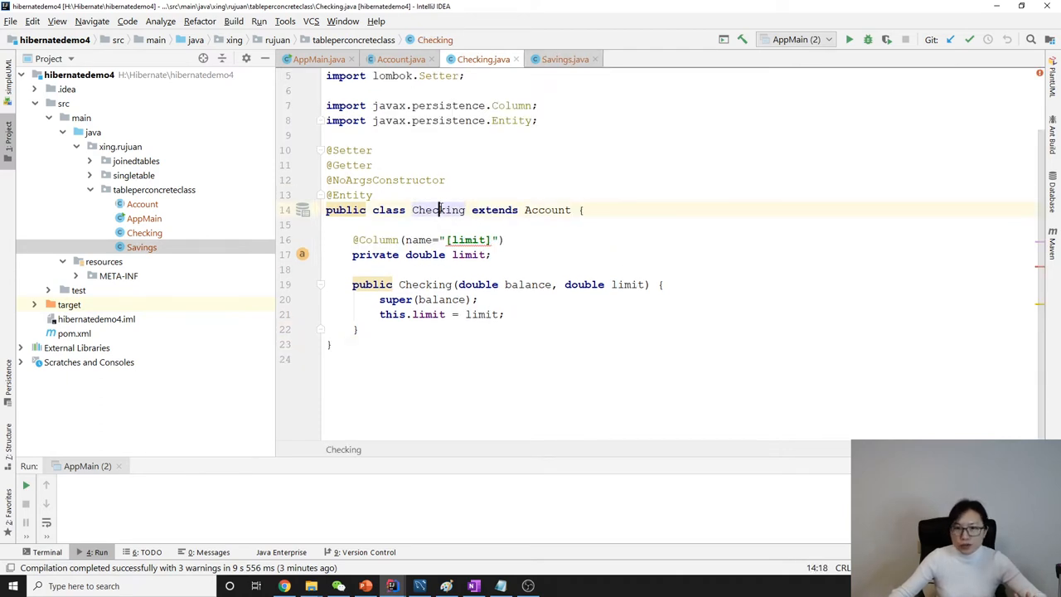
{"action": "mouse_move", "coordinate": [440, 209]}
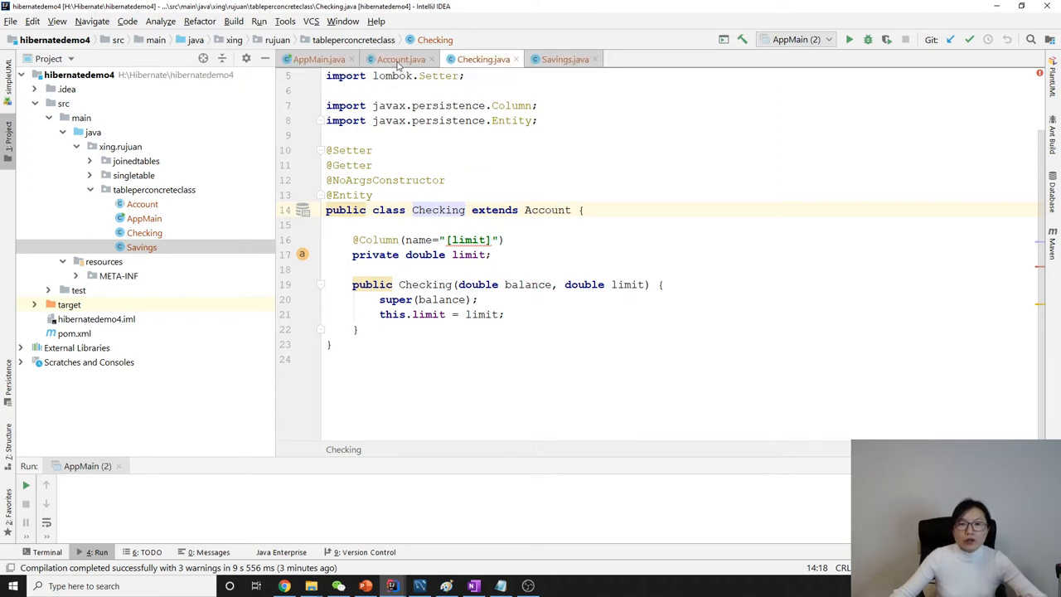
{"action": "left_click", "coordinate": [402, 58]}
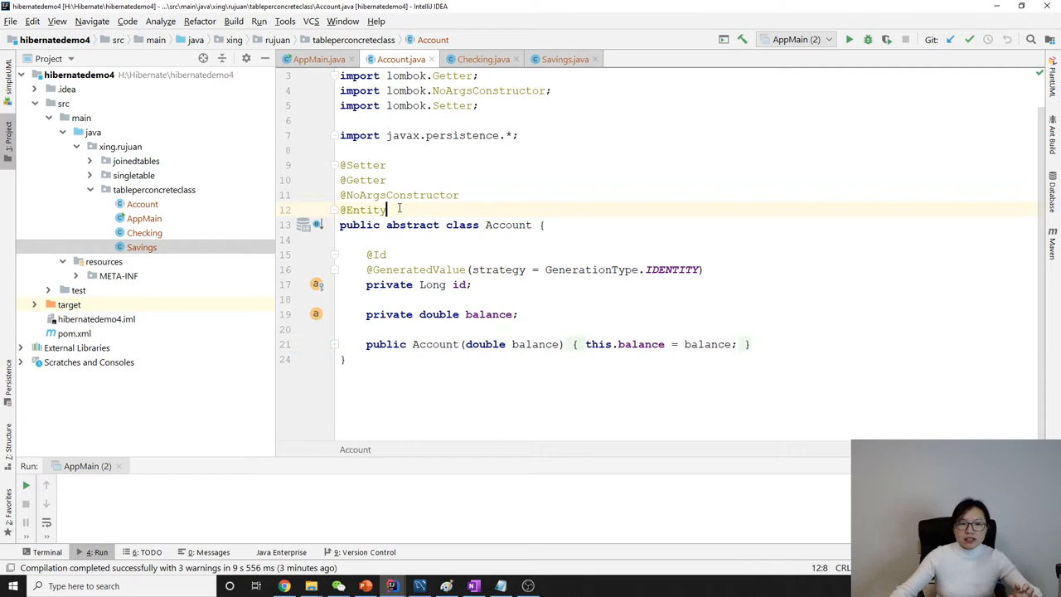
{"action": "key", "text": "Enter"}
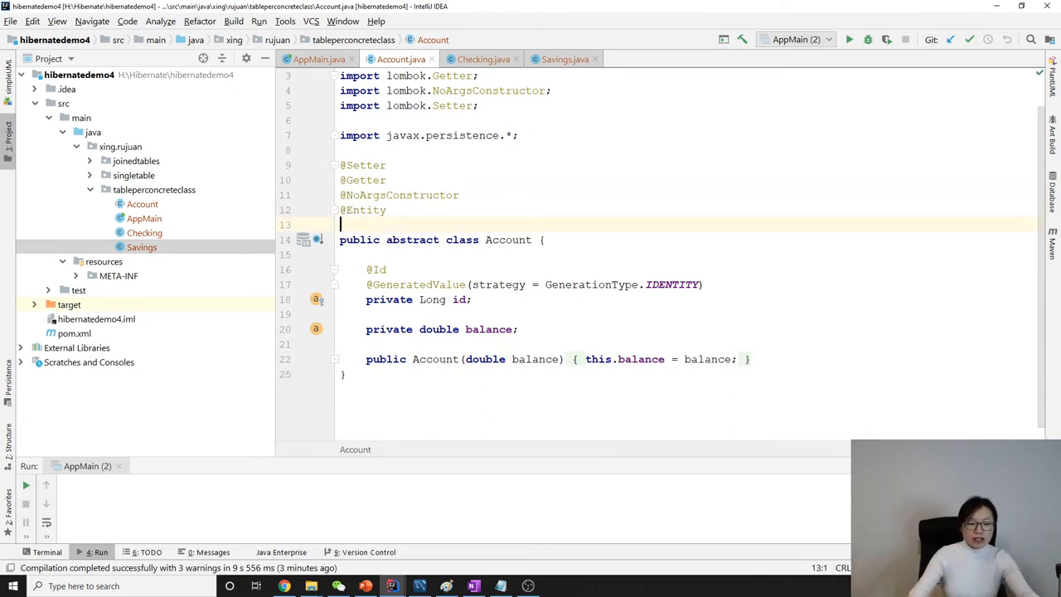
{"action": "type", "text": "@"}
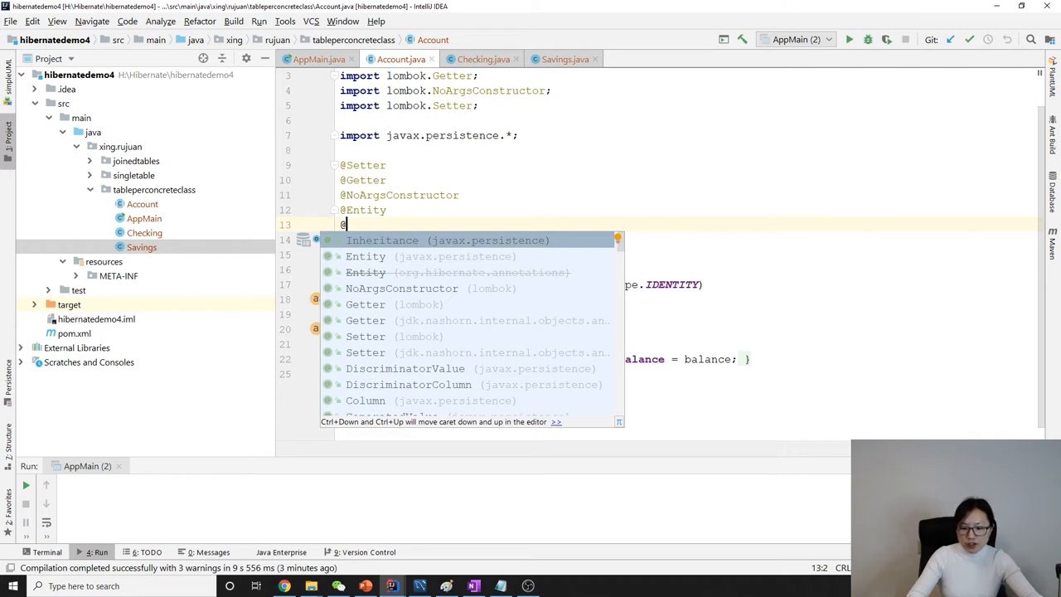
{"action": "left_click", "coordinate": [381, 239]}
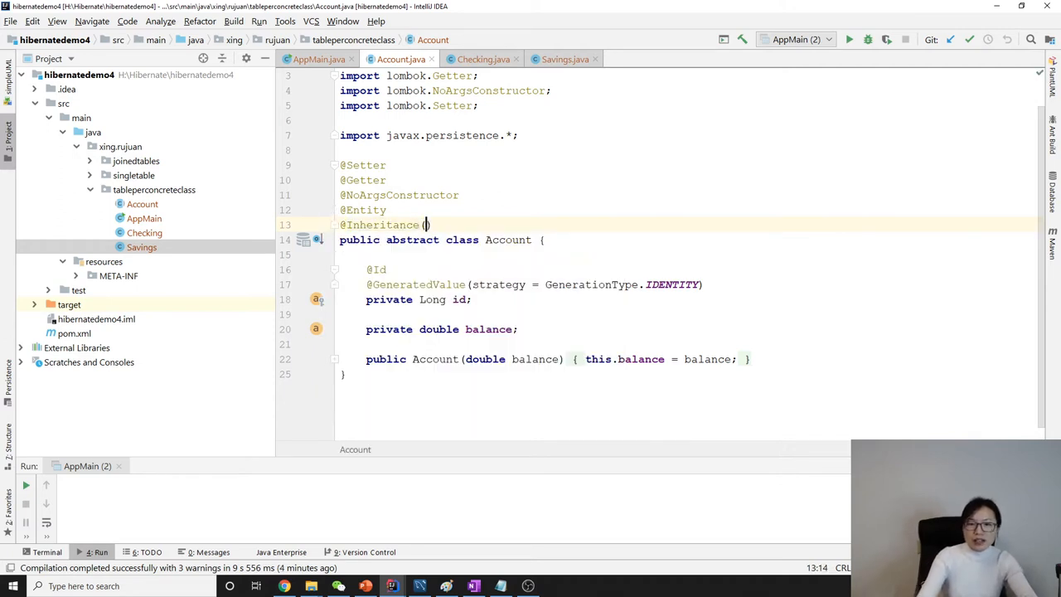
{"action": "type", "text": "strategy ="}
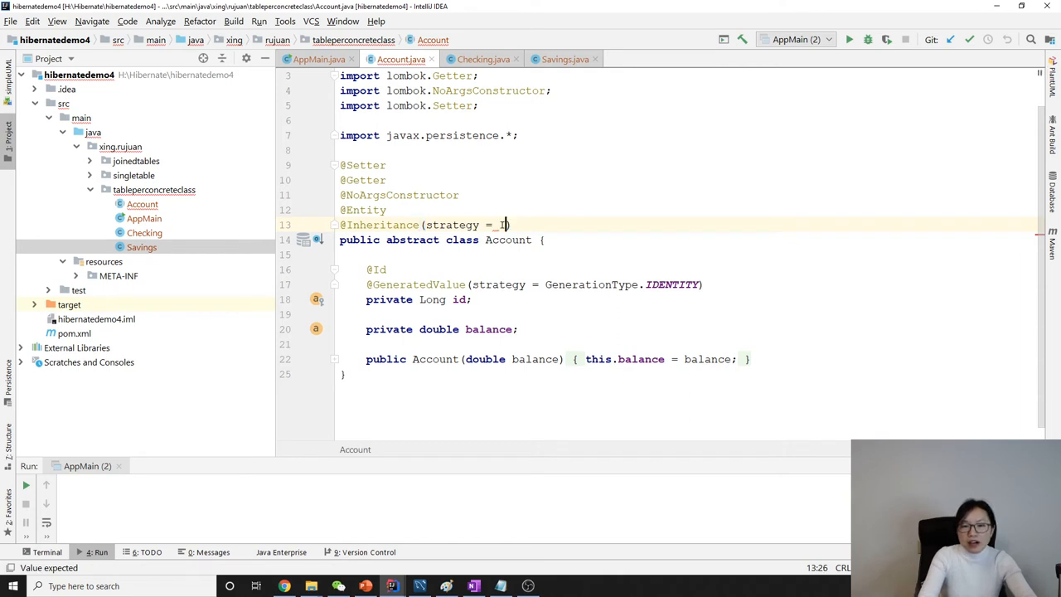
{"action": "type", "text": "I"}
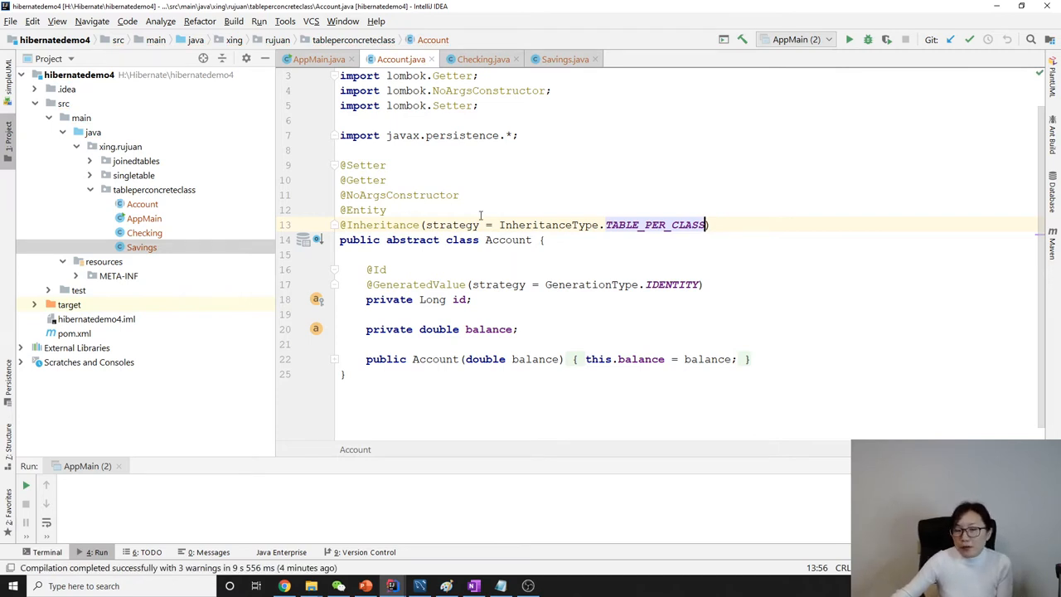
{"action": "mouse_move", "coordinate": [592, 284]}
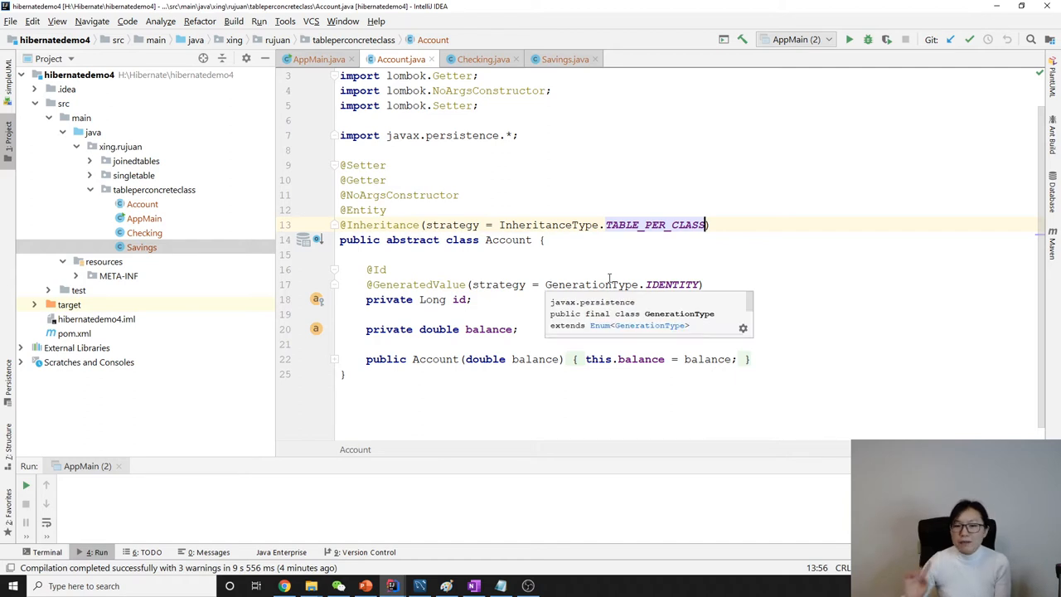
{"action": "mouse_move", "coordinate": [731, 178]}
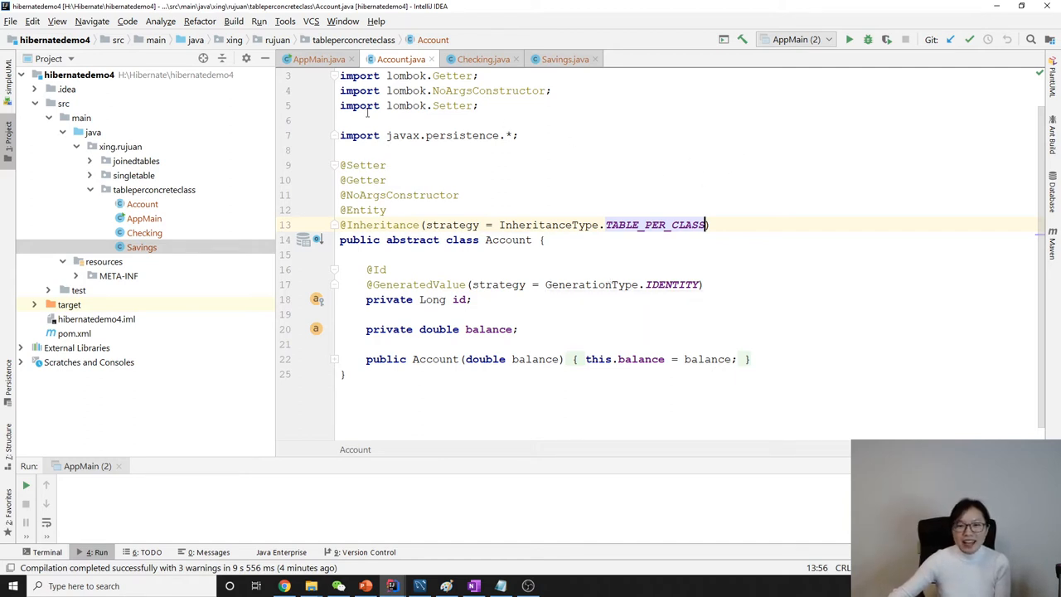
{"action": "left_click", "coordinate": [319, 58]}
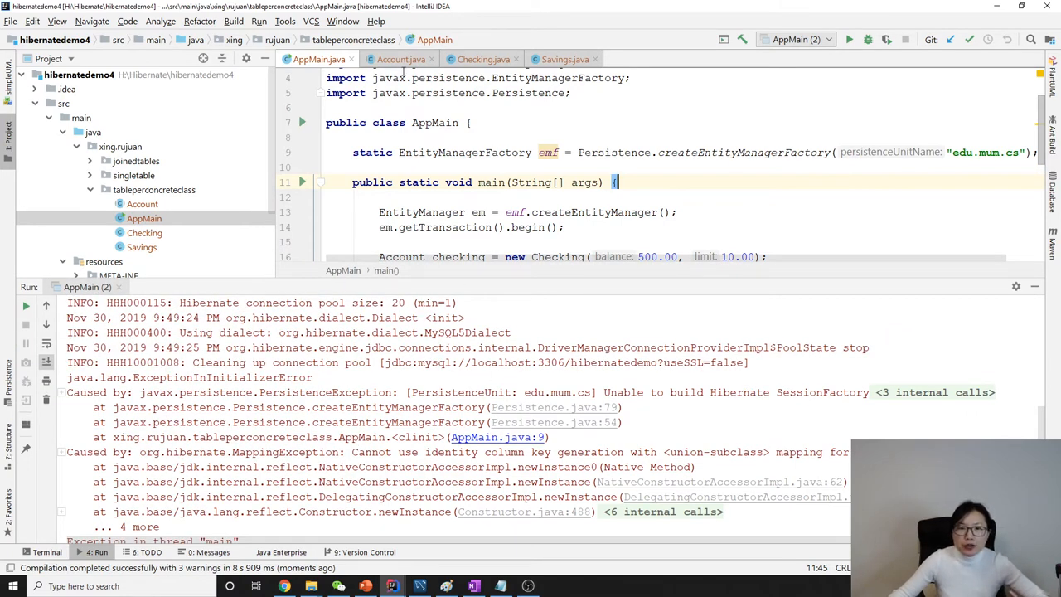
{"action": "left_click", "coordinate": [392, 58]}
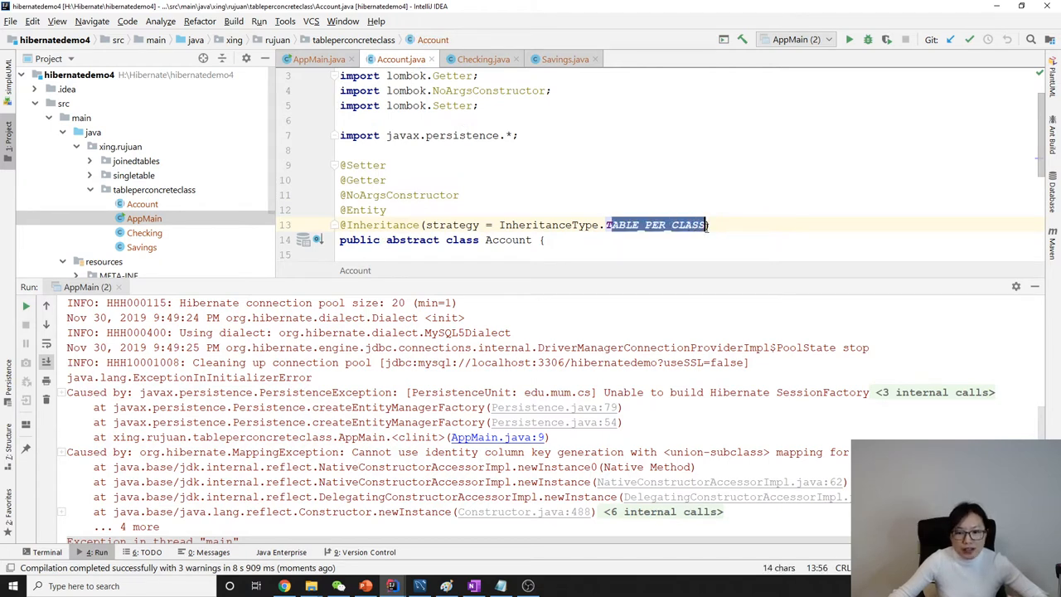
{"action": "scroll", "scroll_direction": "down", "scroll_amount": 3}
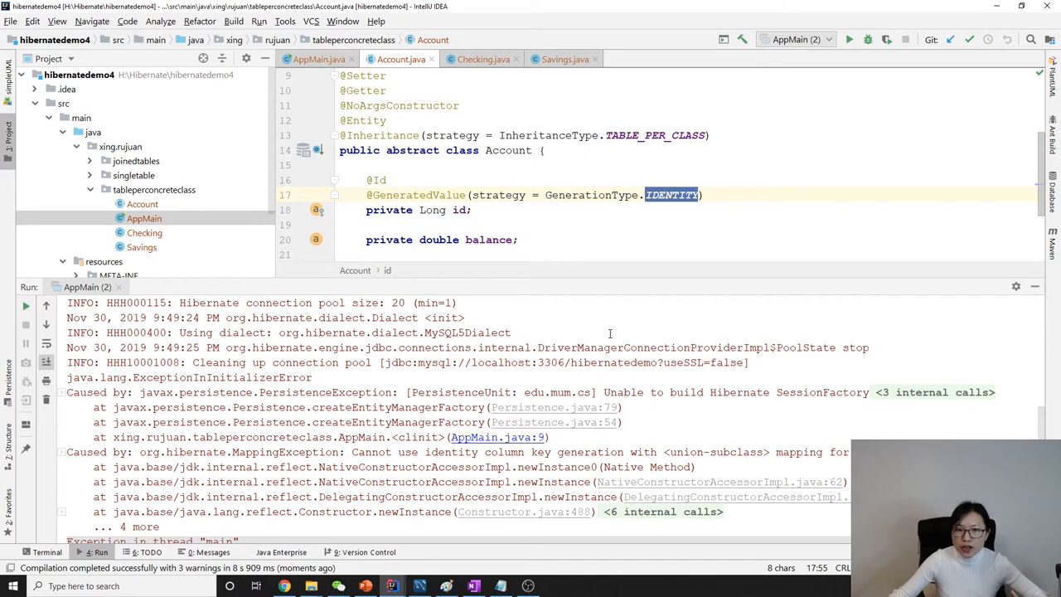
{"action": "double_click", "coordinate": [370, 452]}
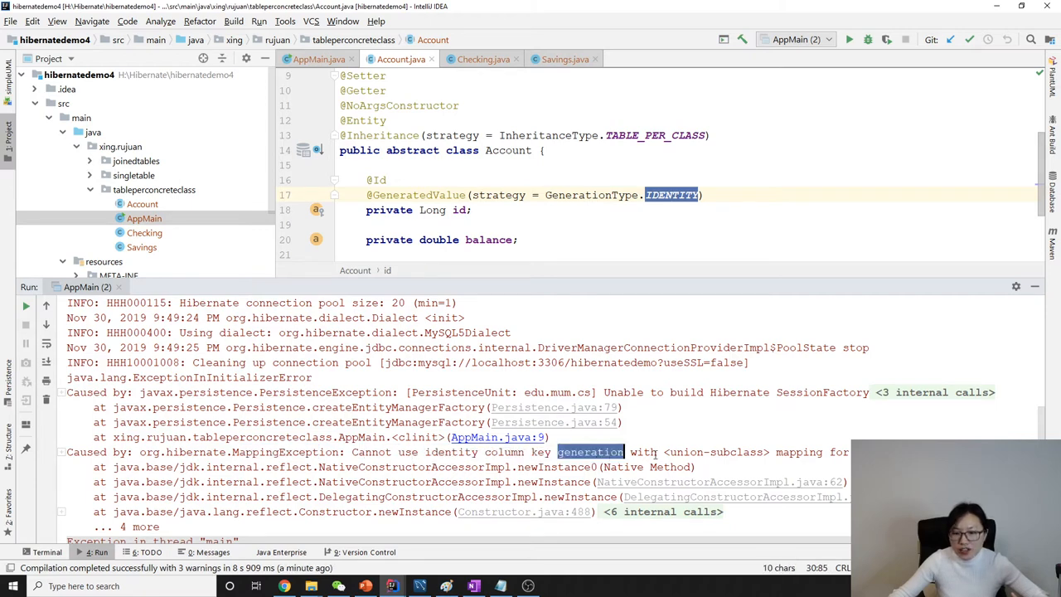
{"action": "scroll", "scroll_direction": "right", "scroll_amount": 3}
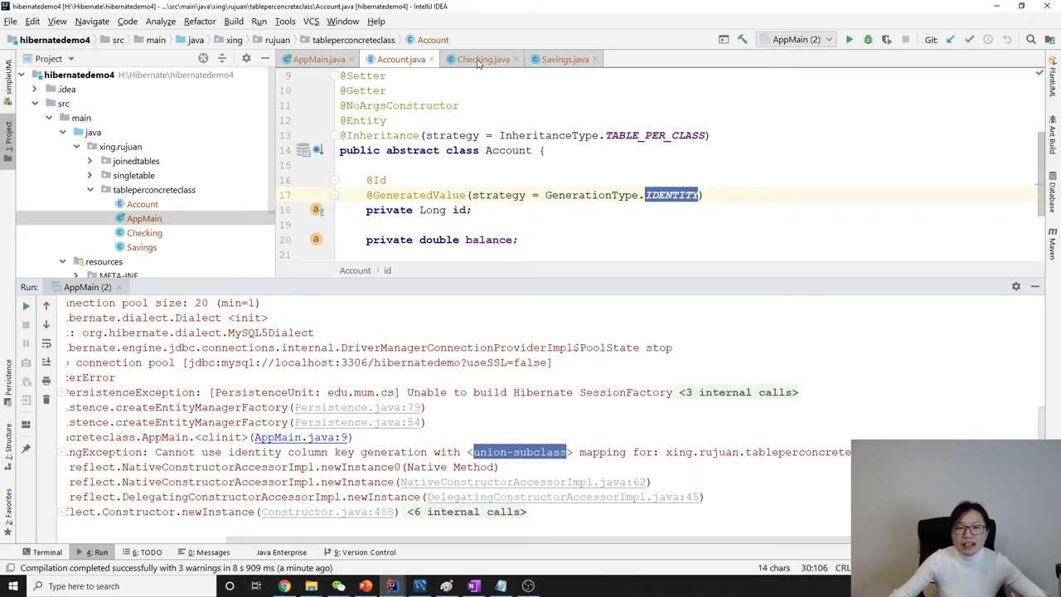
{"action": "mouse_move", "coordinate": [556, 162]}
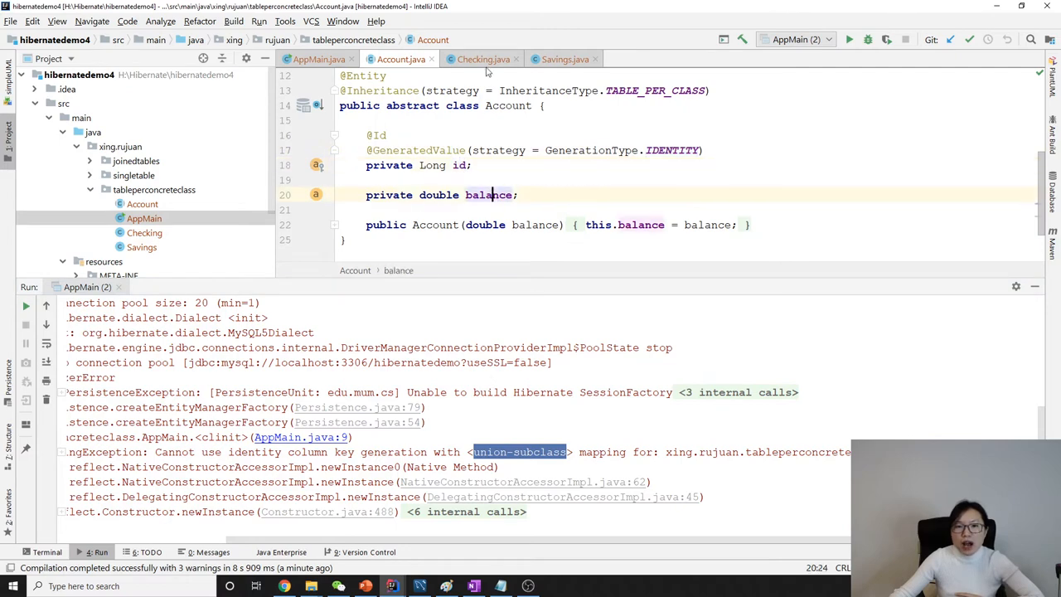
{"action": "left_click", "coordinate": [480, 58]}
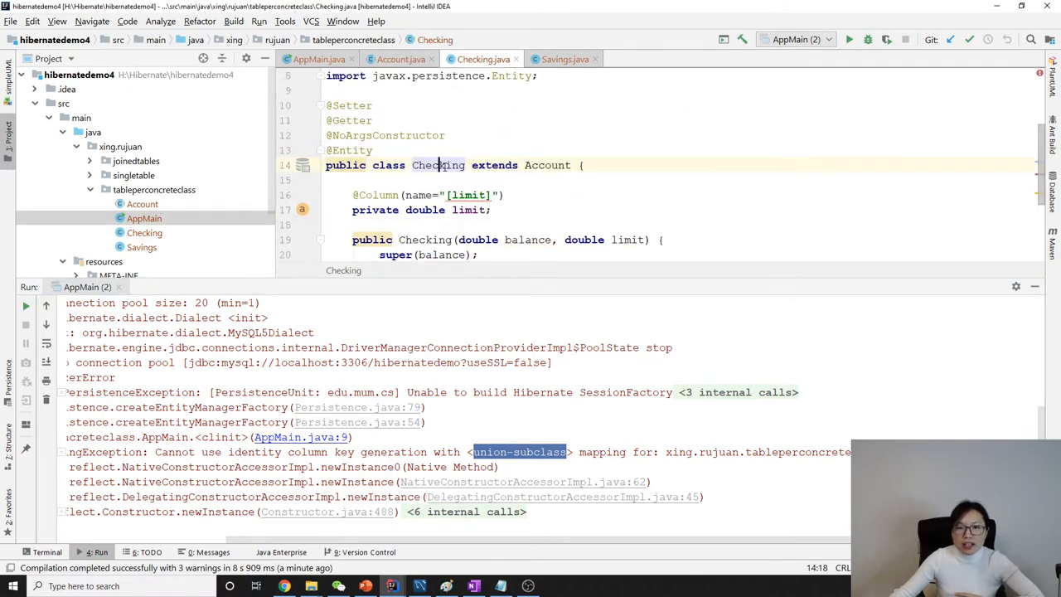
{"action": "left_click", "coordinate": [398, 58]}
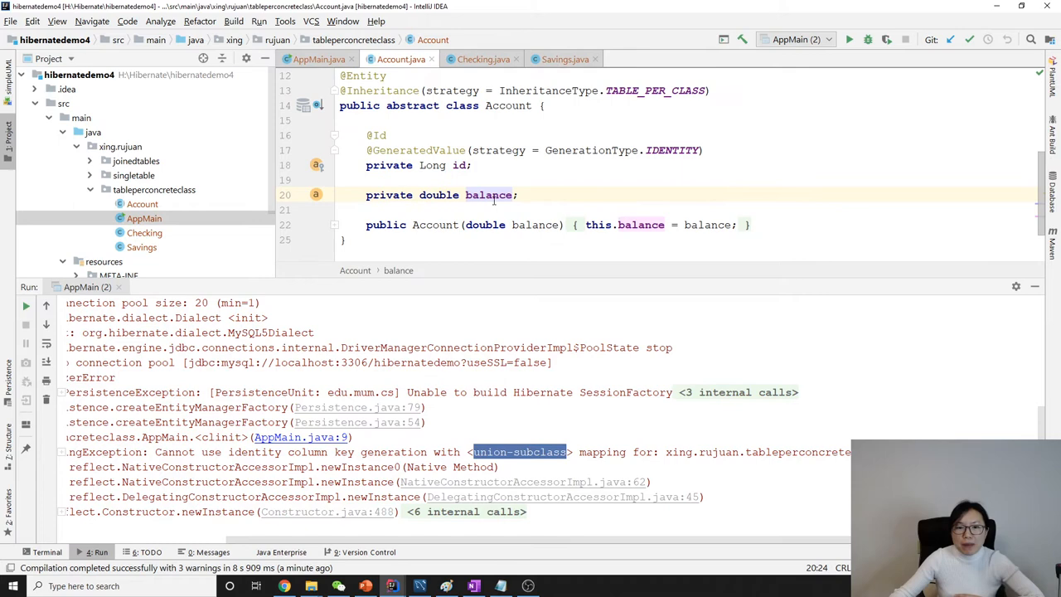
{"action": "left_click", "coordinate": [559, 59]}
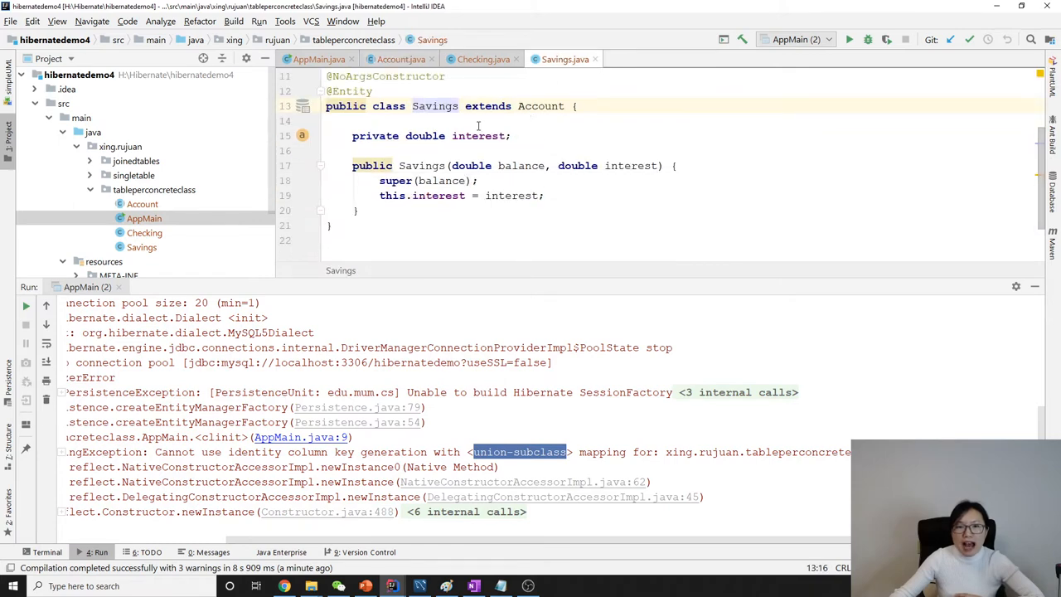
{"action": "mouse_move", "coordinate": [534, 151]}
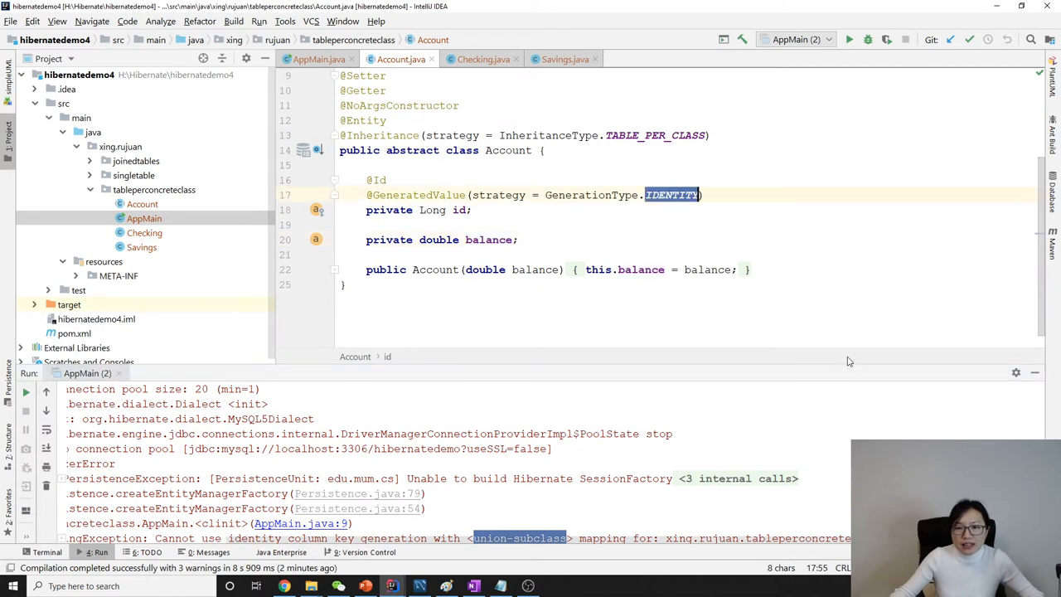
- Replace GenerationType.IDENTITY, trying SEQUENCE then settling on AUTO, and rerun AppMain
{"action": "key", "text": "Backspace"}
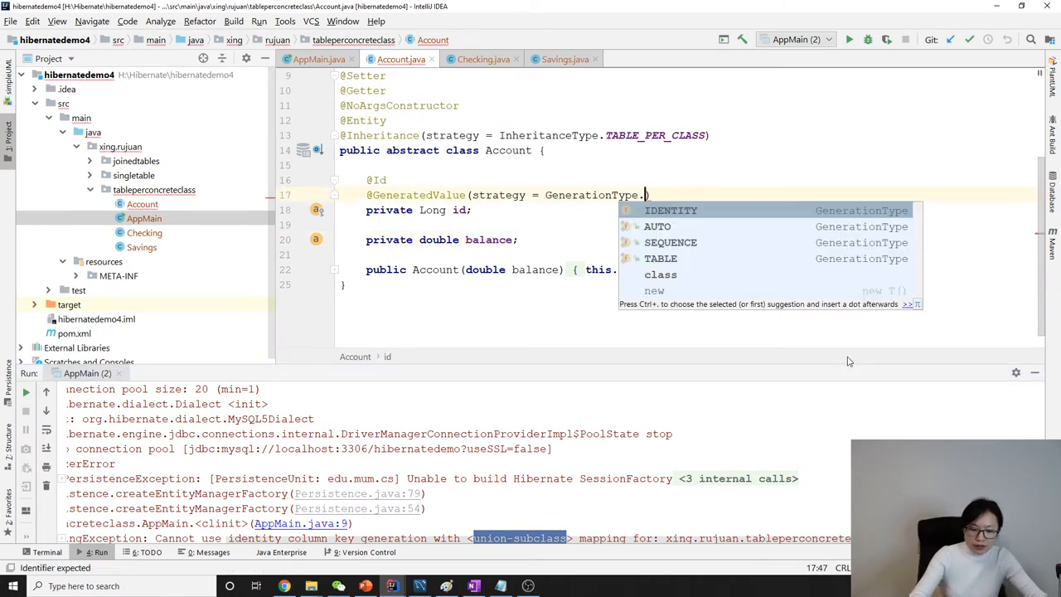
{"action": "key", "text": "Escape"}
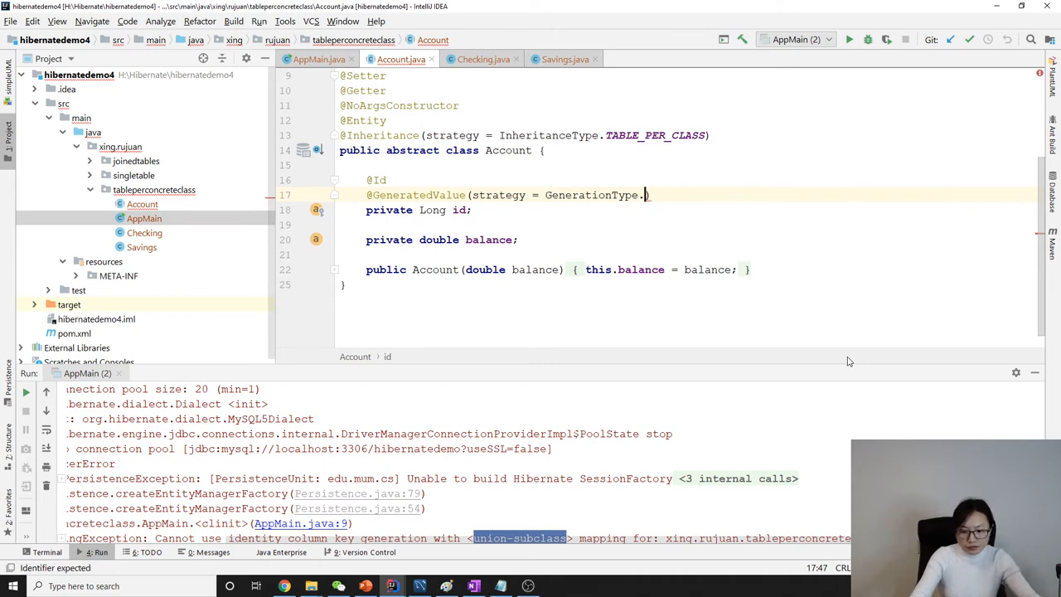
{"action": "type", "text": "."}
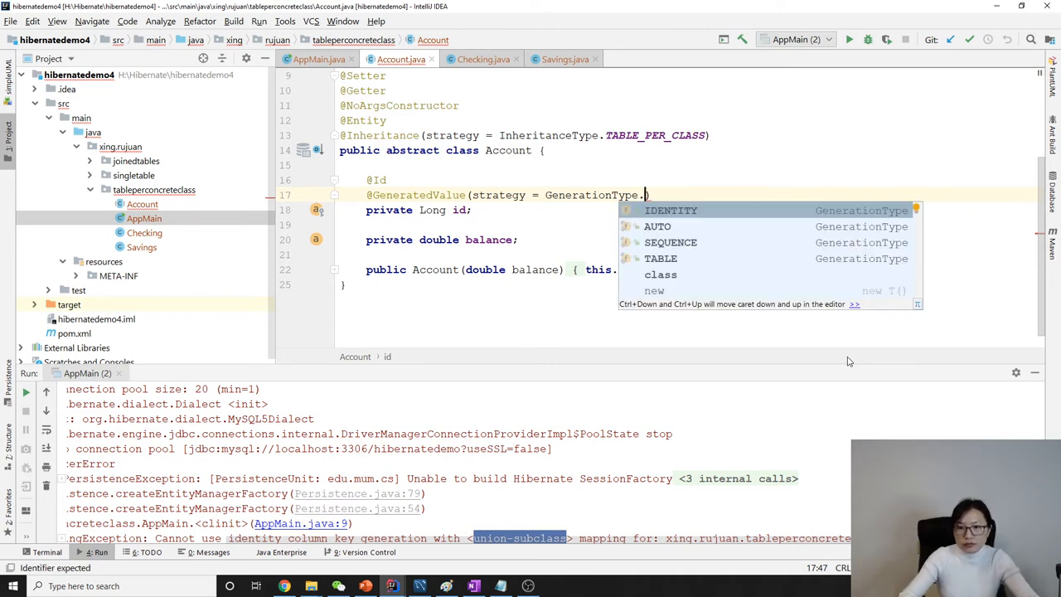
{"action": "left_click", "coordinate": [670, 242]}
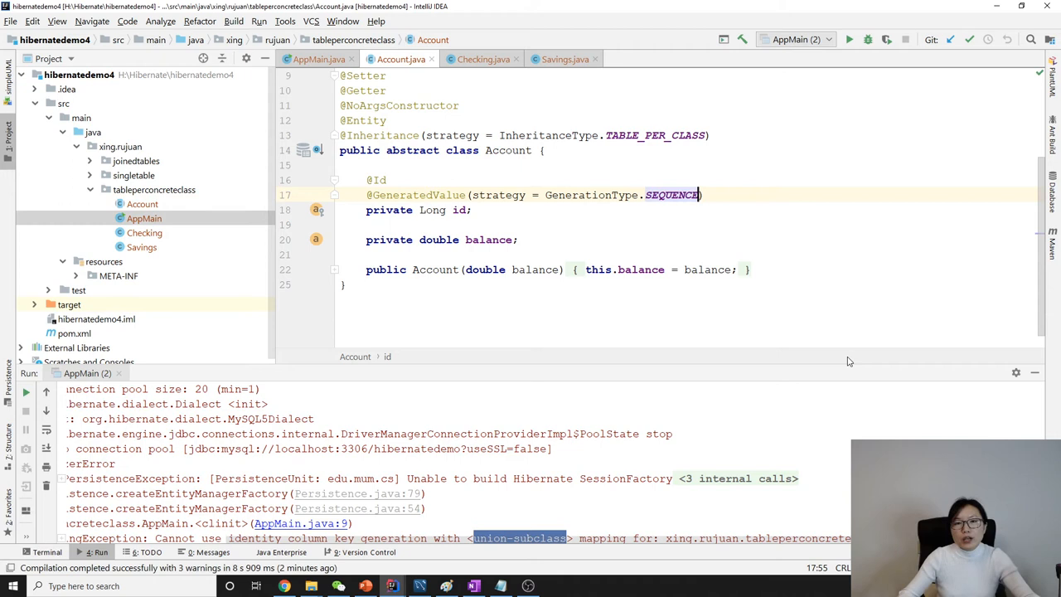
{"action": "key", "text": "BackSpace"}
{"action": "type", "text": "AUTO"}
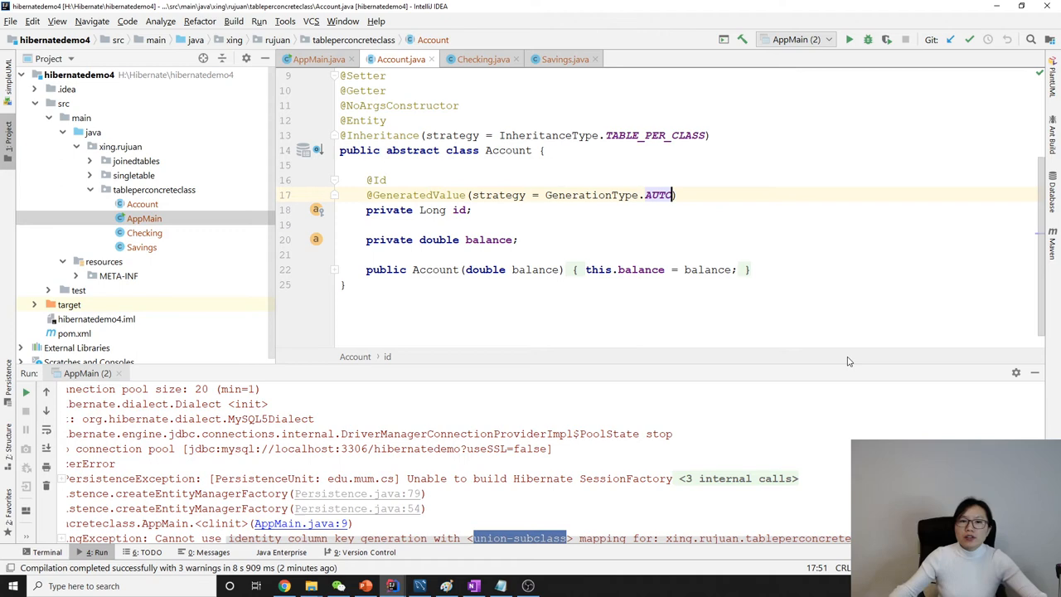
{"action": "left_click", "coordinate": [323, 59]}
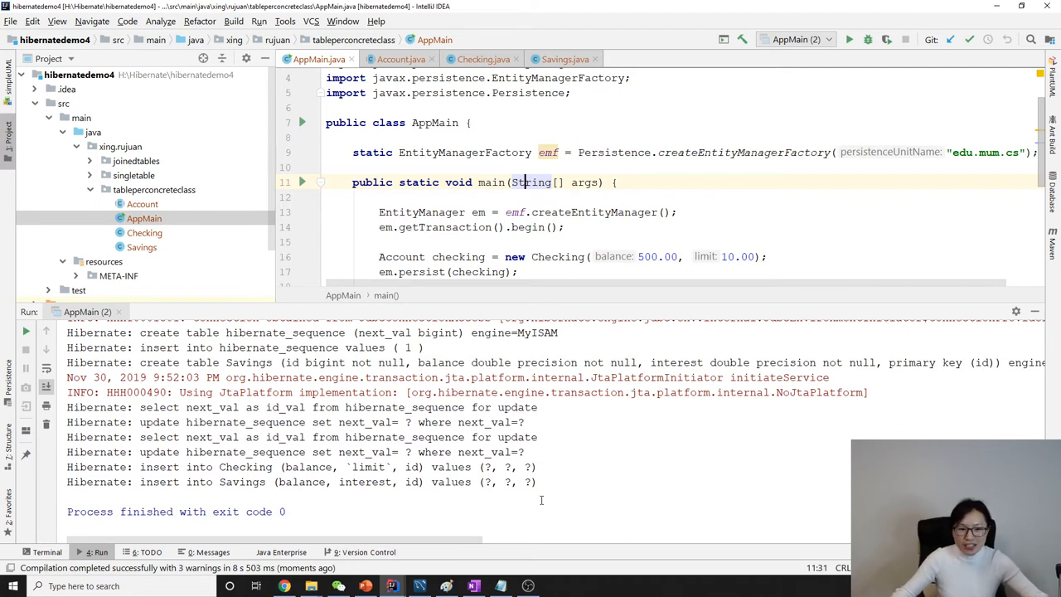
- Highlight the 'insert into Savings' console line and place IntelliJ beside MySQL Workbench
{"action": "triple_click", "coordinate": [303, 482]}
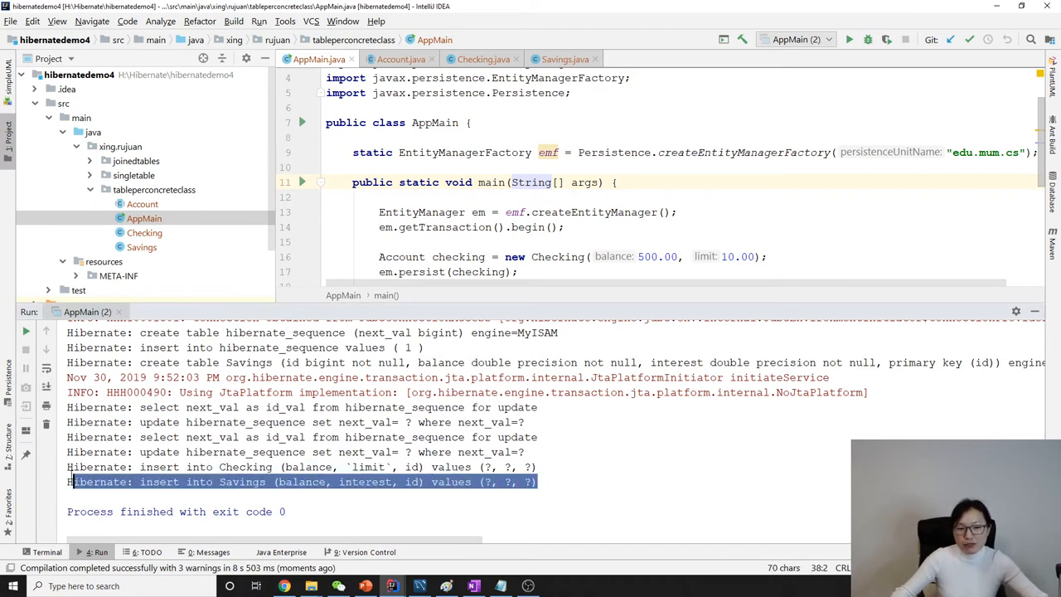
{"action": "left_click_drag", "start_coordinate": [74, 482], "coordinate": [537, 467]}
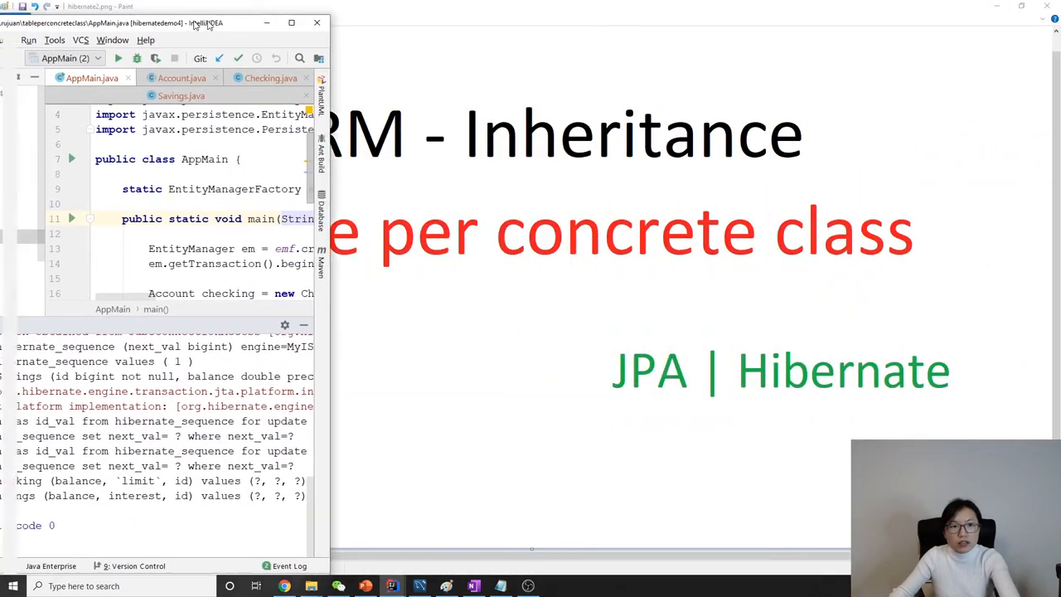
{"action": "left_click", "coordinate": [291, 23]}
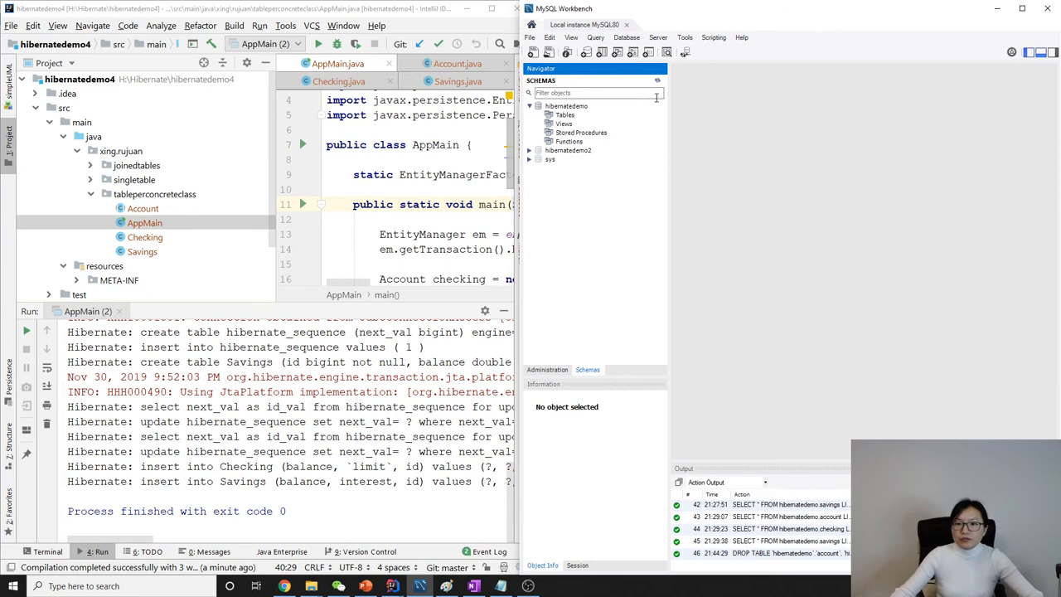
- Select rows of hibernate_sequence, checking and savings, ending on the checking results (id 1)
{"action": "left_click", "coordinate": [542, 115]}
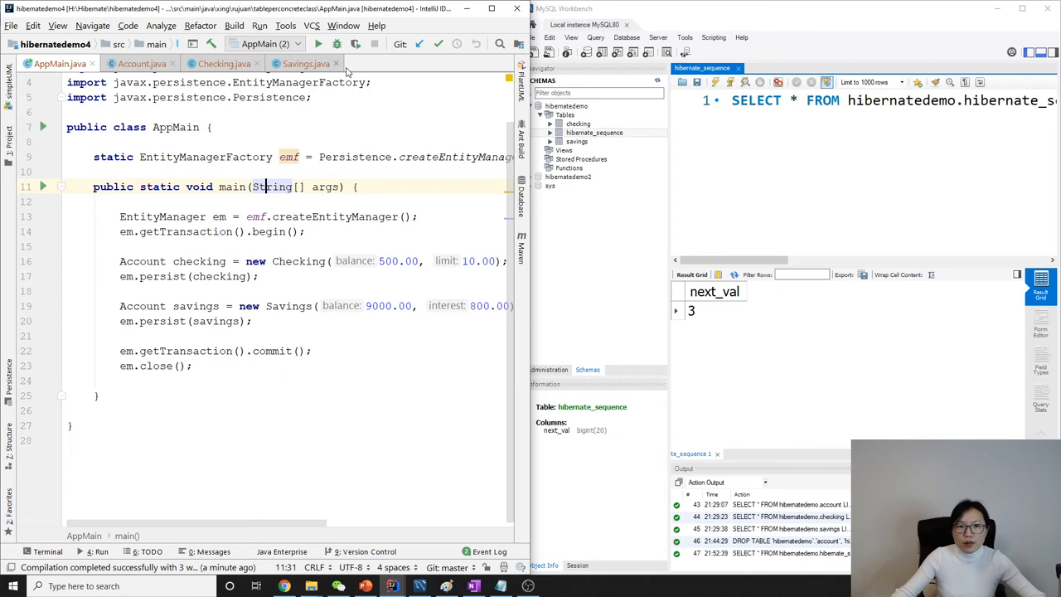
{"action": "left_click", "coordinate": [578, 124]}
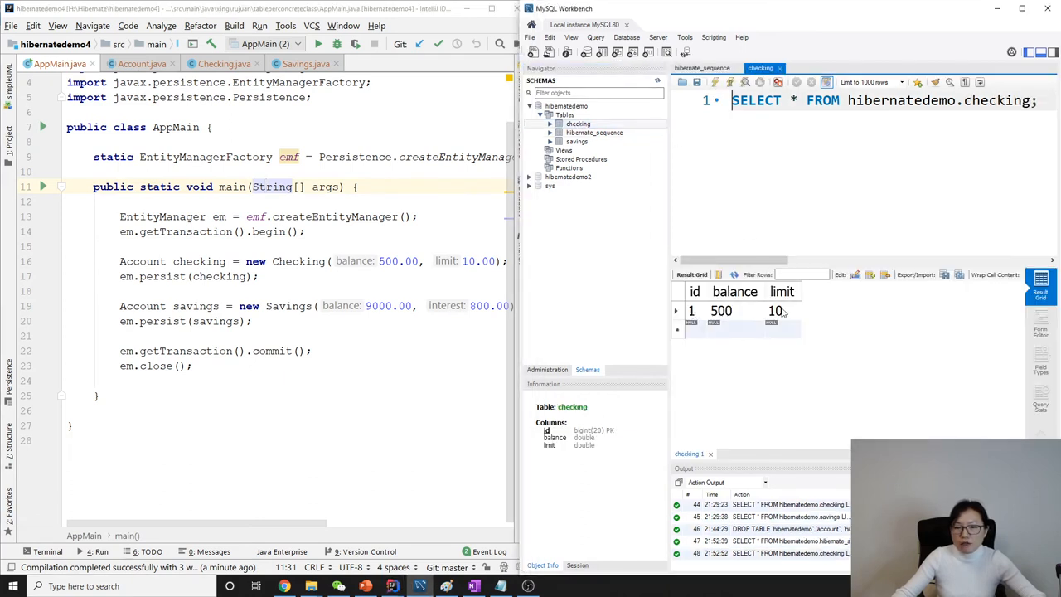
{"action": "left_click", "coordinate": [576, 141]}
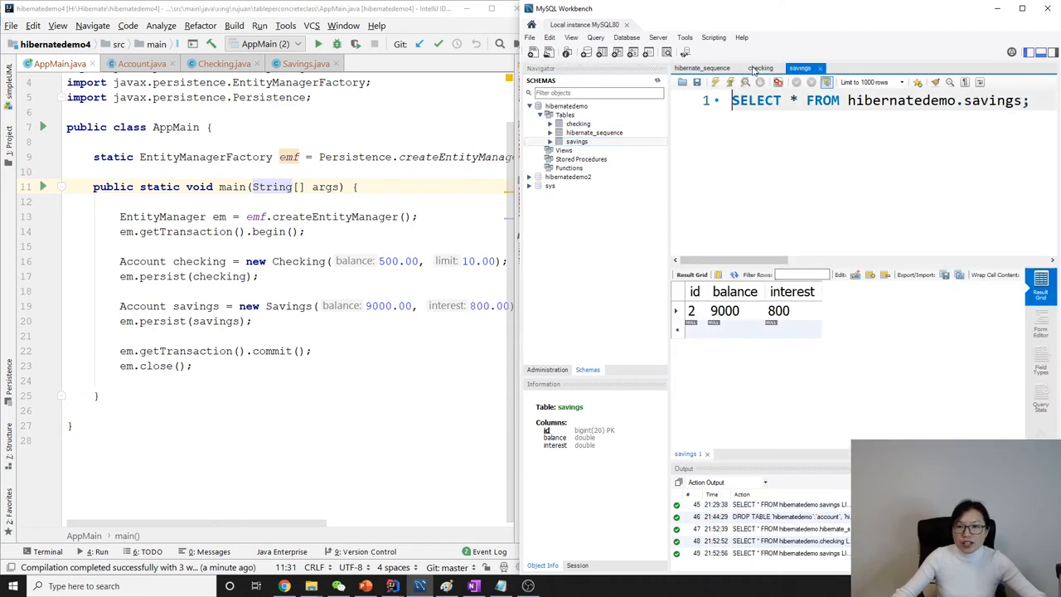
{"action": "left_click", "coordinate": [760, 67]}
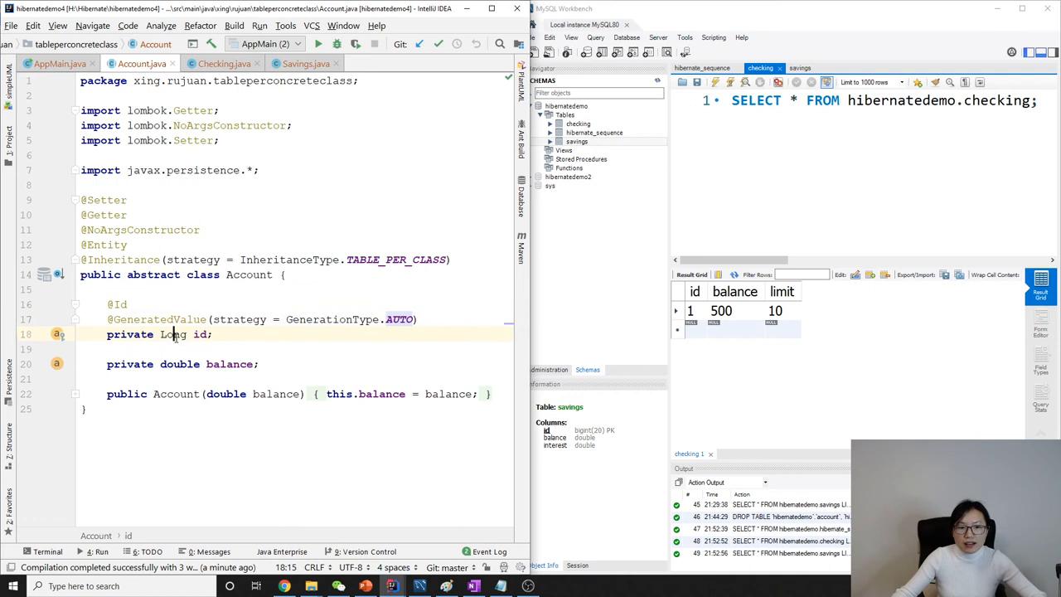
- Point out Account's Long id and balance fields, then review Checking and AppMain
{"action": "double_click", "coordinate": [172, 334]}
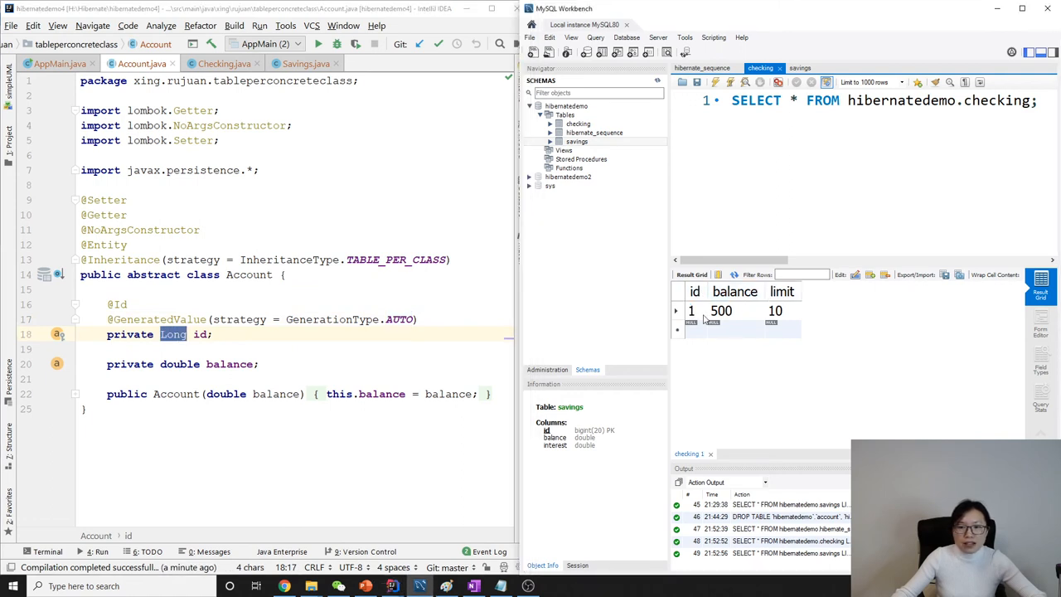
{"action": "double_click", "coordinate": [230, 364]}
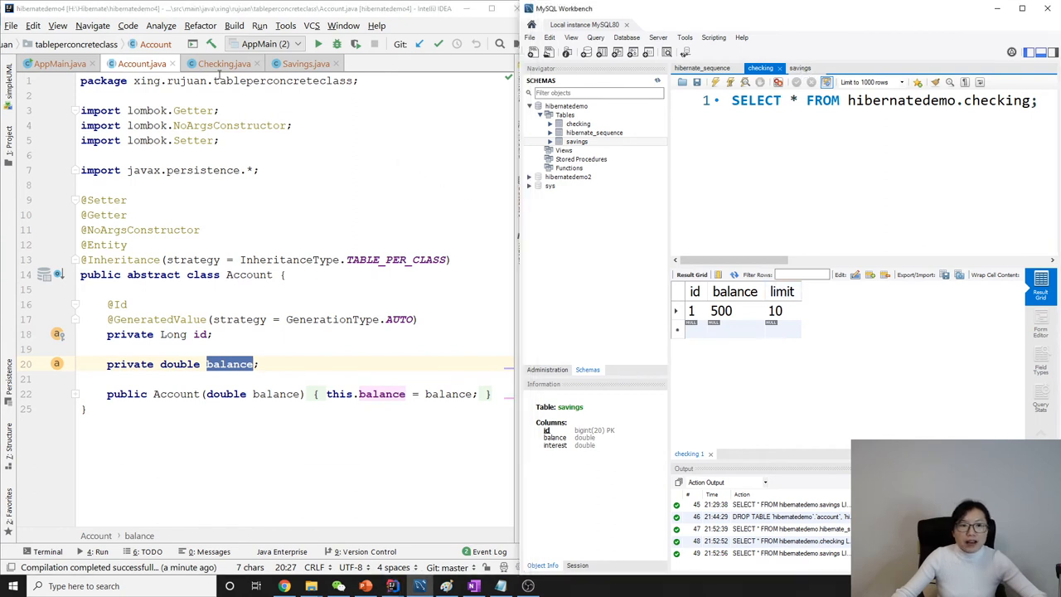
{"action": "left_click", "coordinate": [221, 63]}
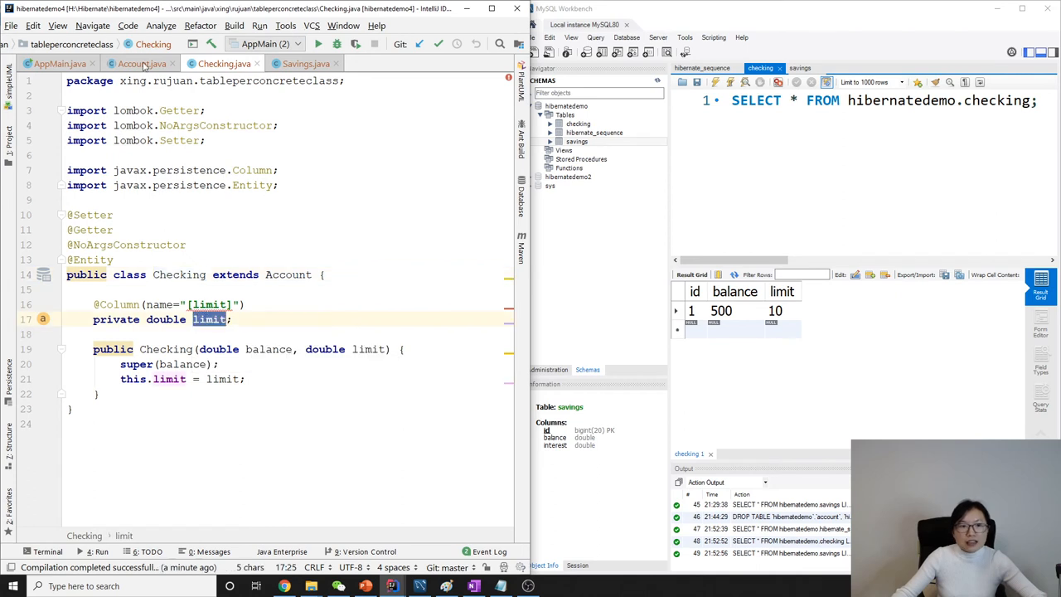
{"action": "left_click", "coordinate": [37, 65]}
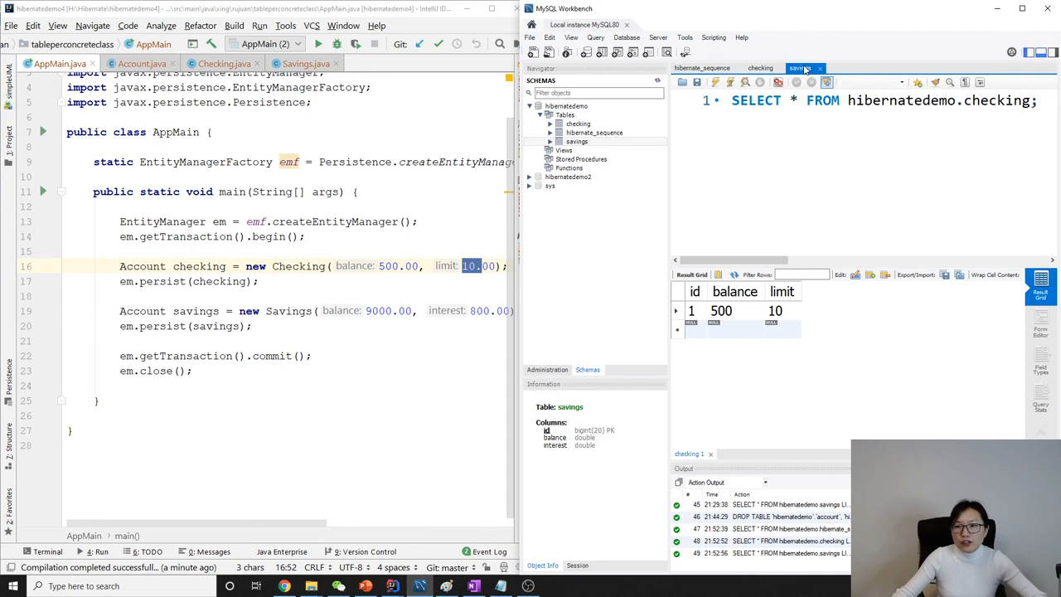
- Show the savings row with interest 800 in Workbench, then return to Account's id field
{"action": "left_click", "coordinate": [803, 67]}
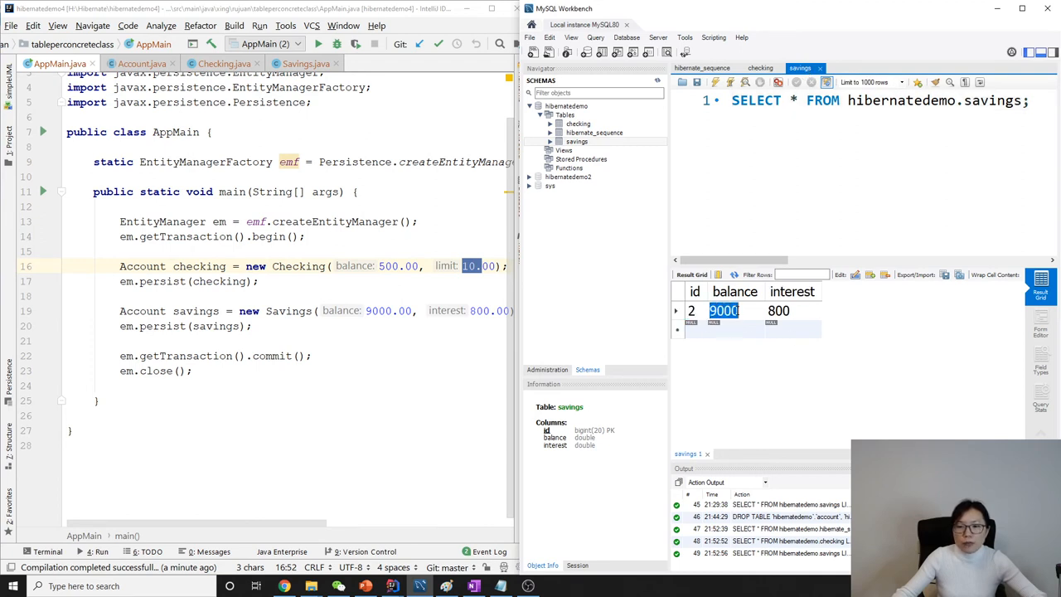
{"action": "left_click", "coordinate": [777, 310]}
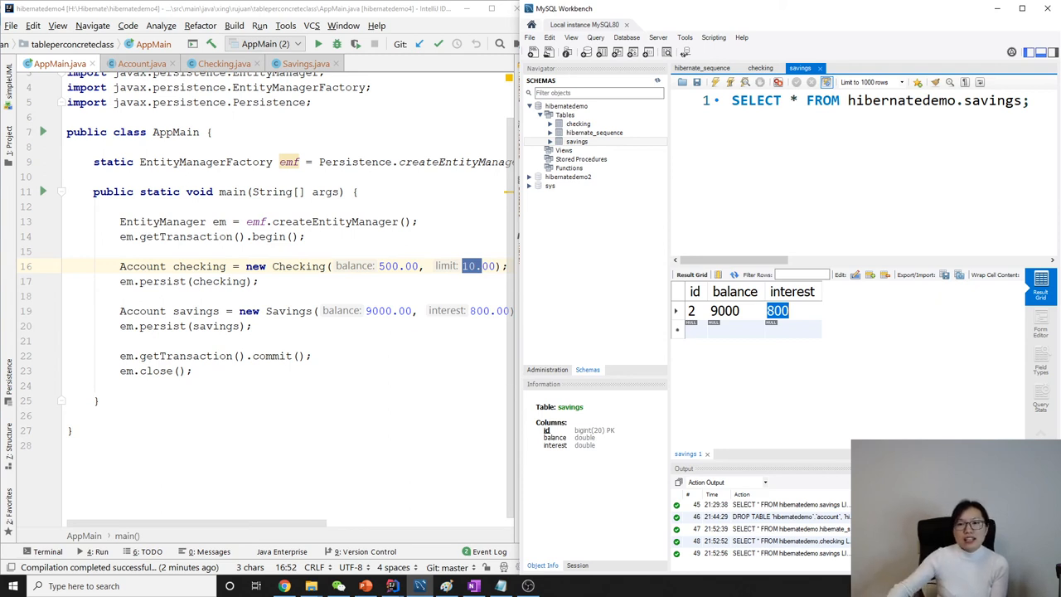
{"action": "left_click", "coordinate": [816, 135]}
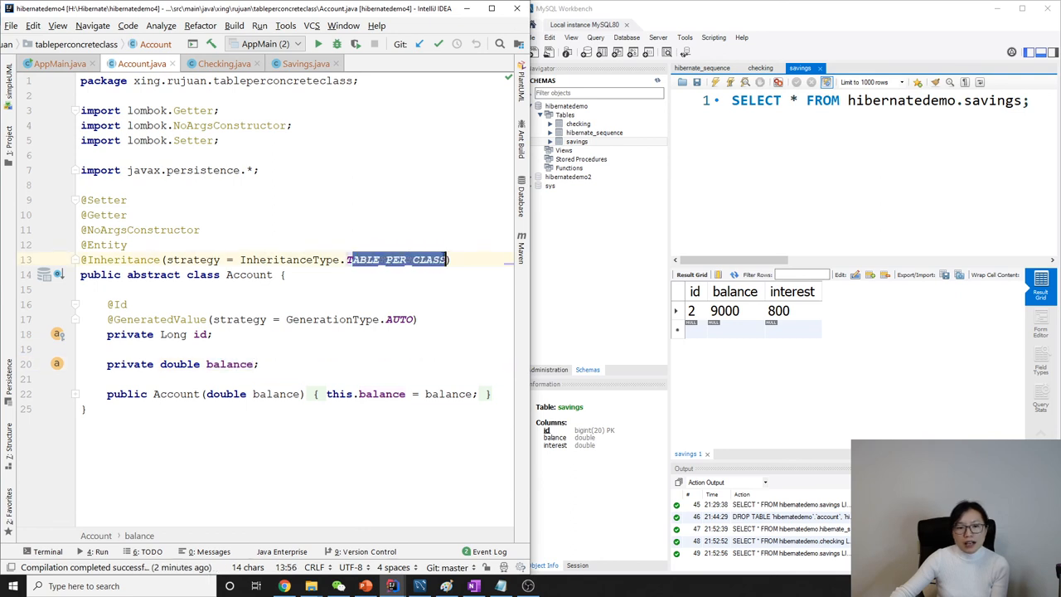
{"action": "left_click", "coordinate": [205, 334]}
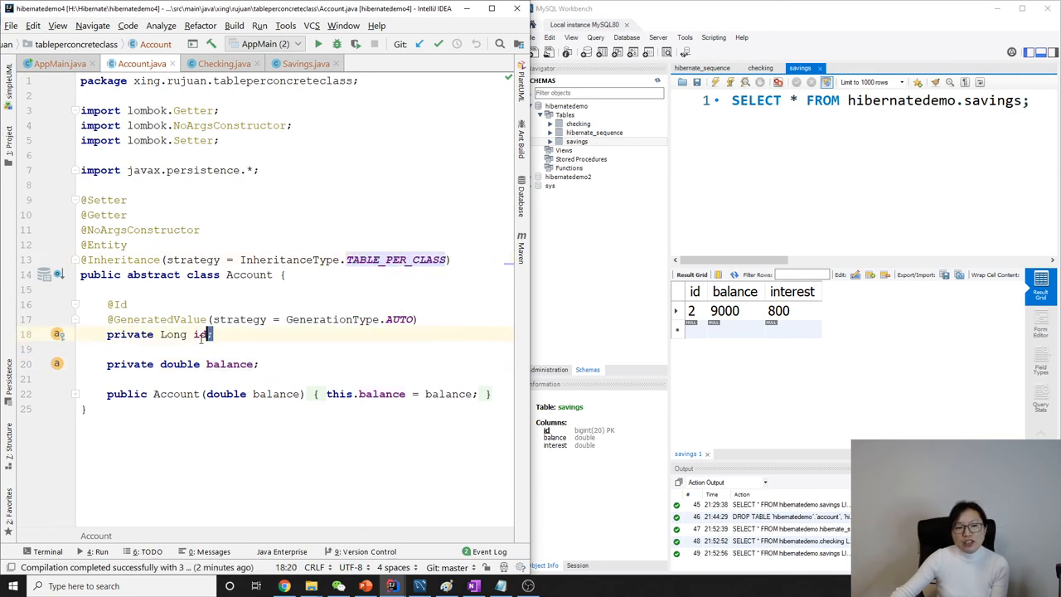